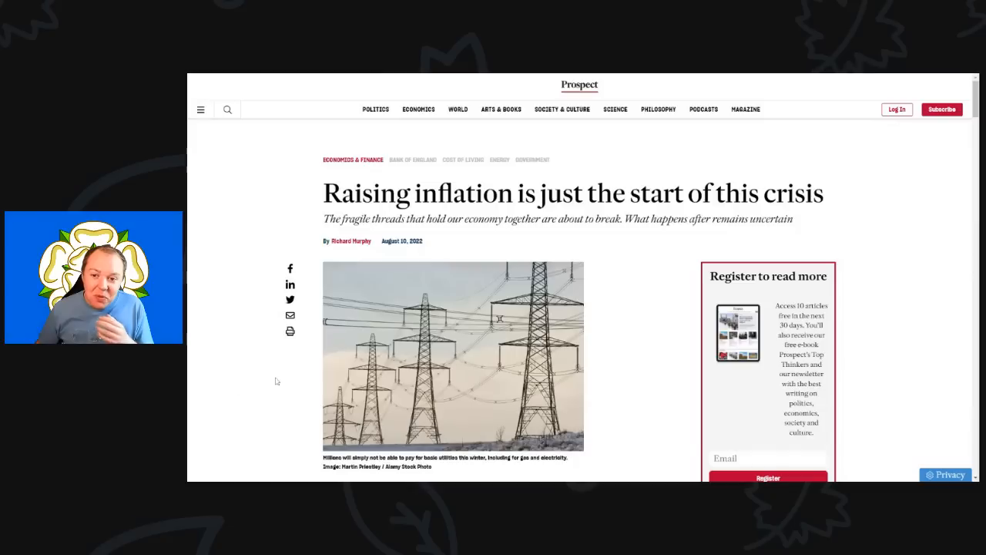
scroll(down, 3)
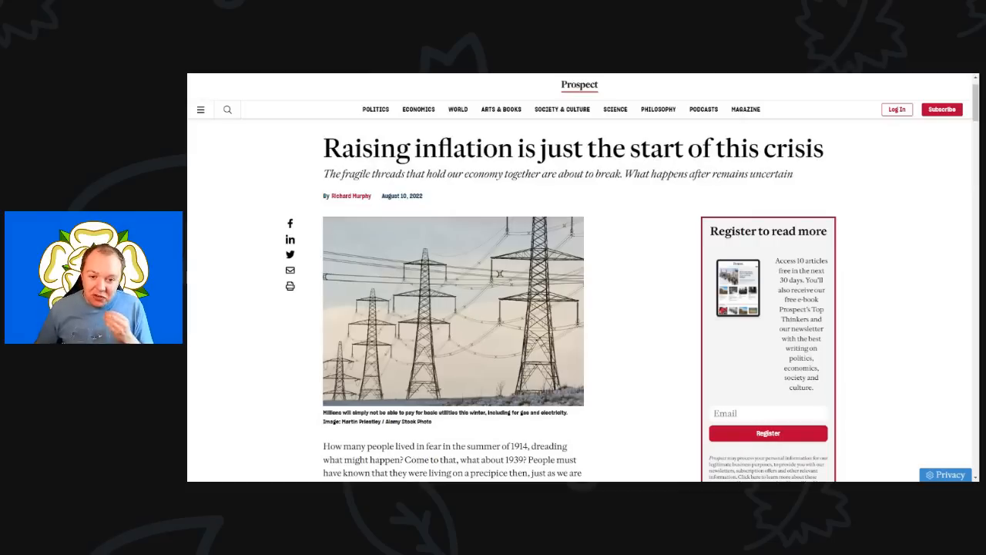
scroll(down, 3)
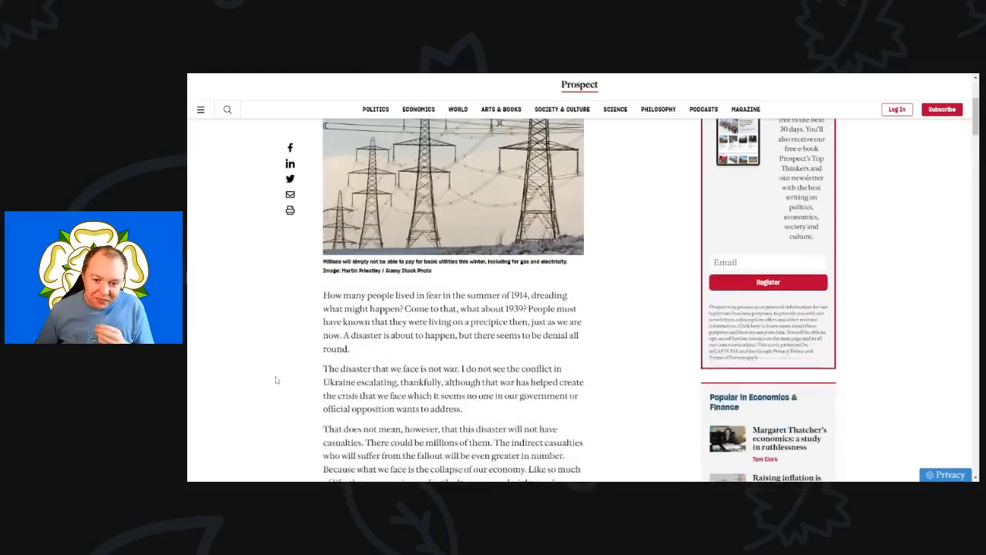
scroll(down, 3)
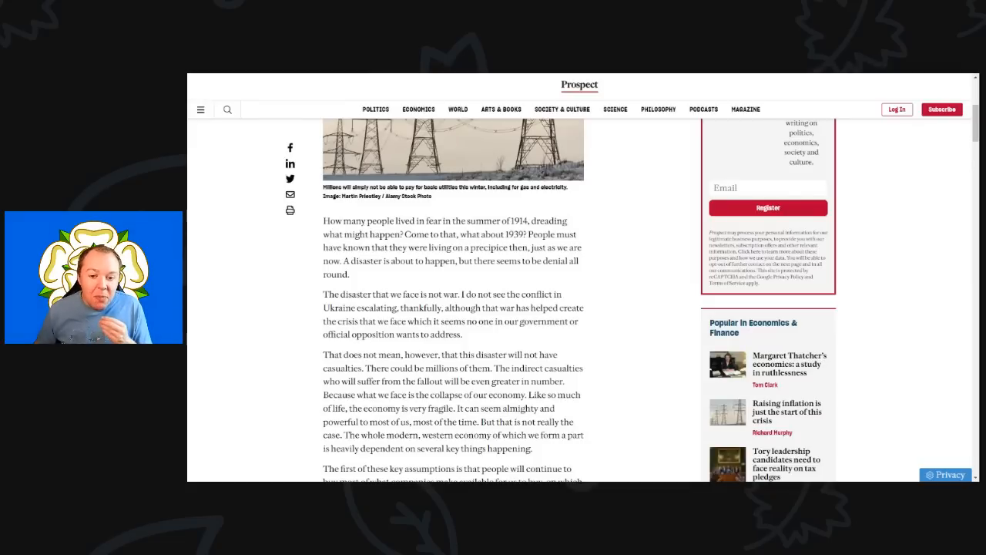
scroll(down, 3)
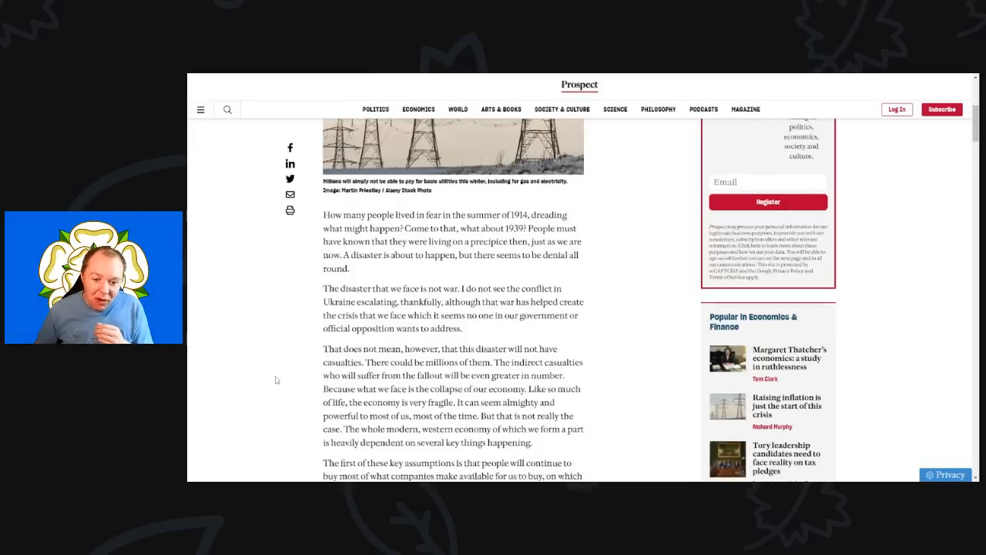
scroll(down, 3)
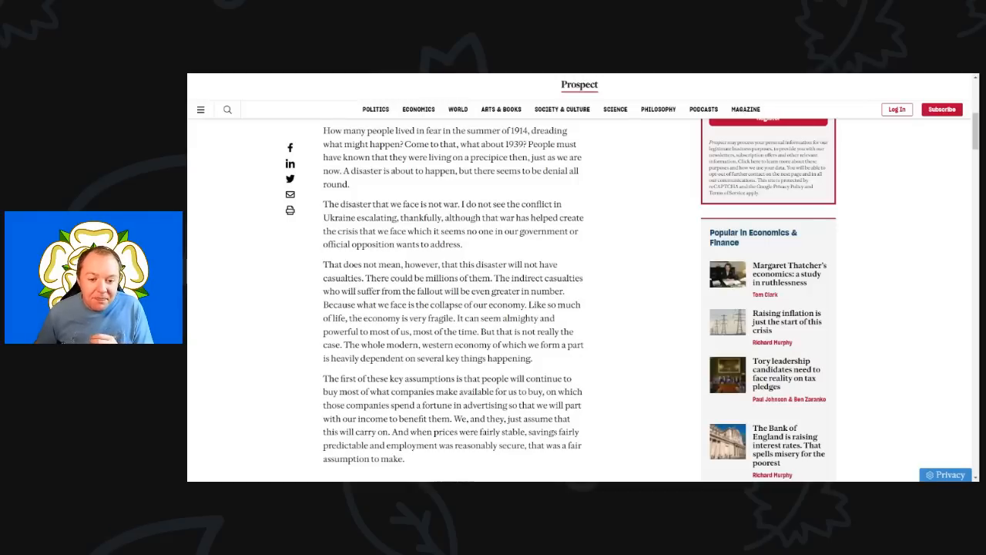
scroll(down, 3)
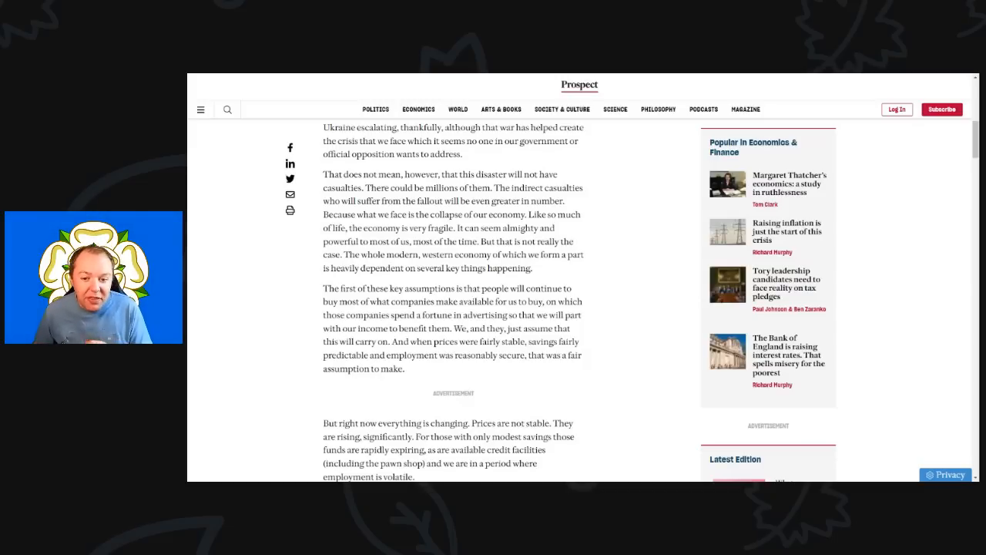
scroll(down, 3)
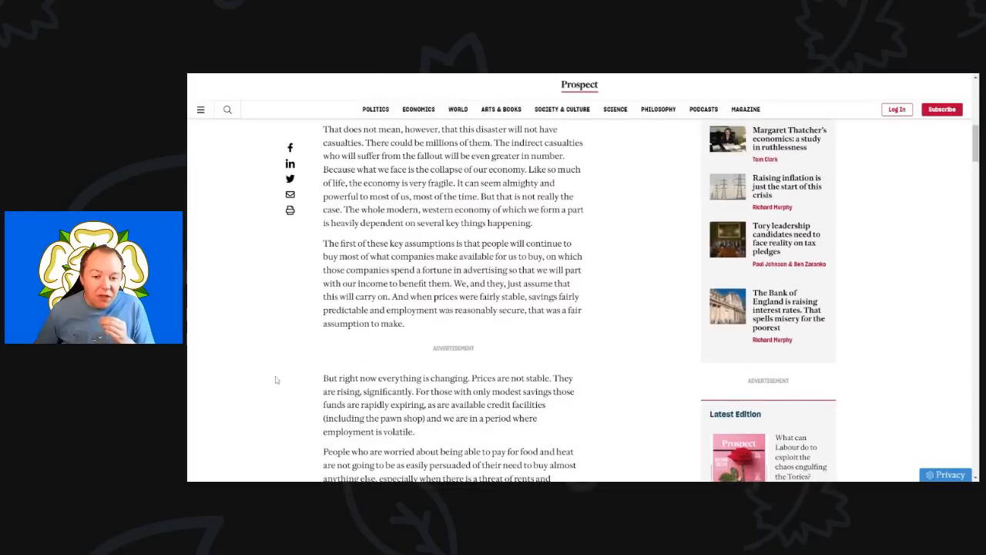
scroll(down, 3)
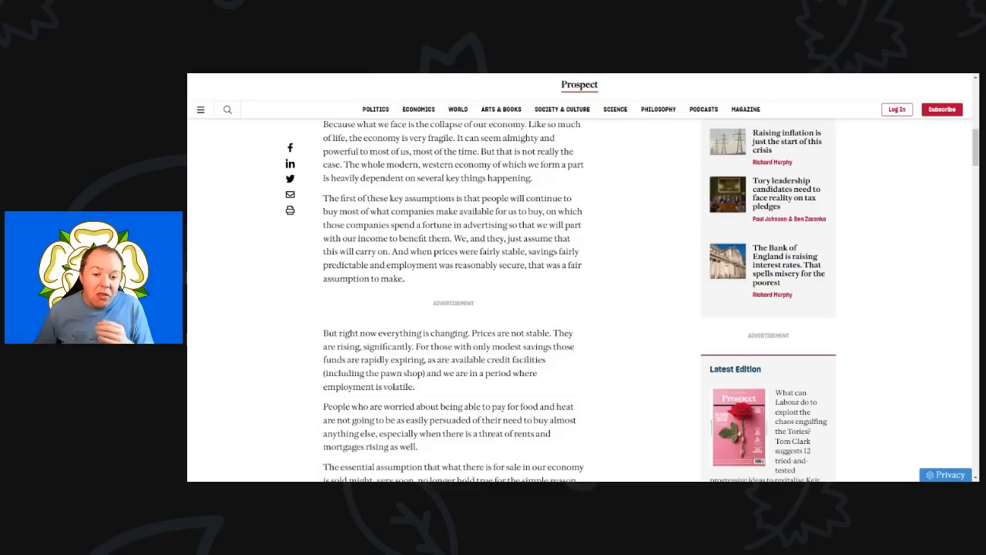
scroll(down, 3)
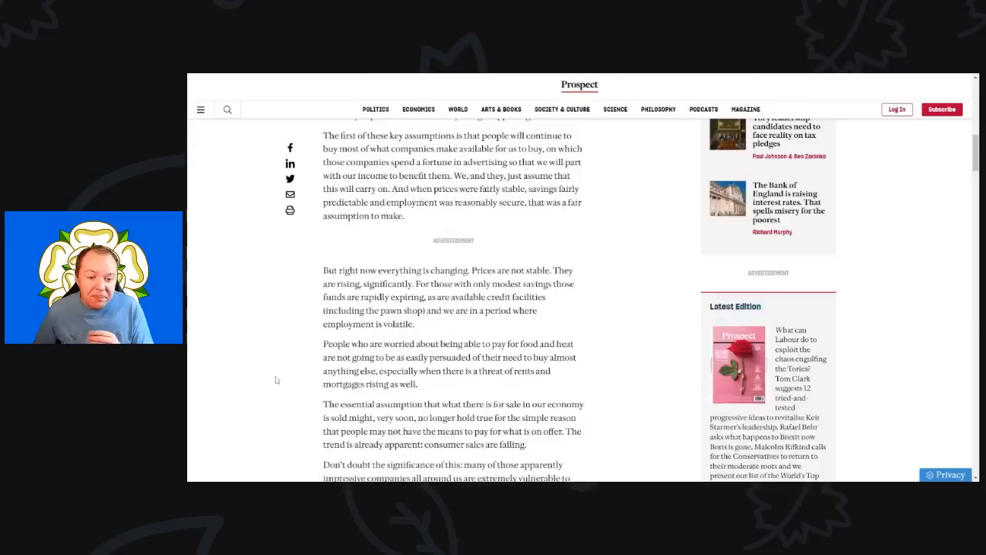
scroll(down, 3)
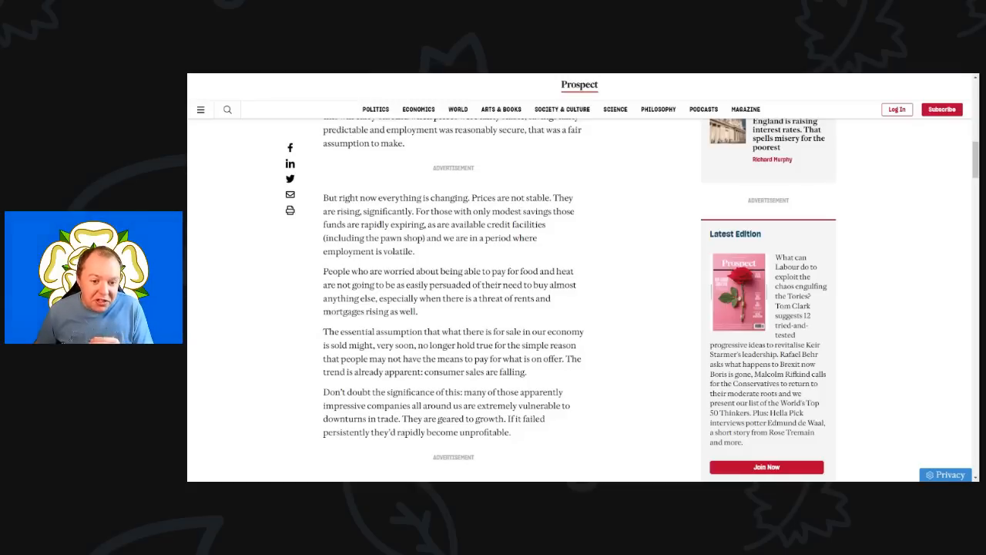
scroll(down, 3)
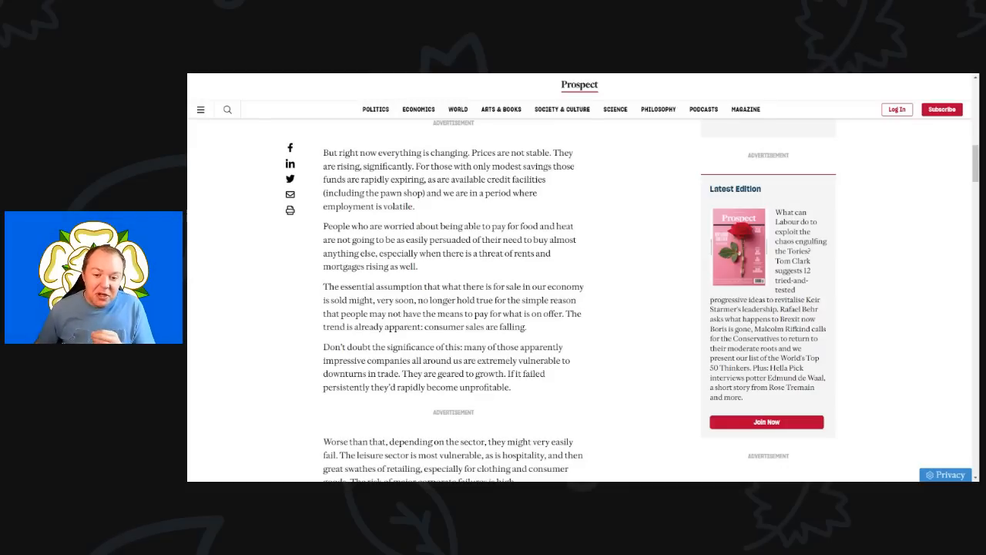
scroll(down, 3)
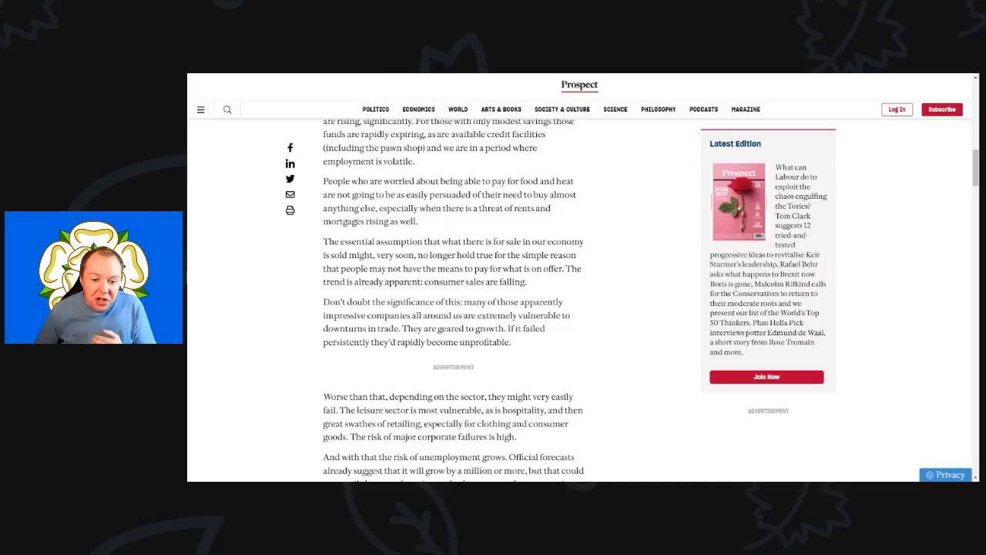
scroll(down, 3)
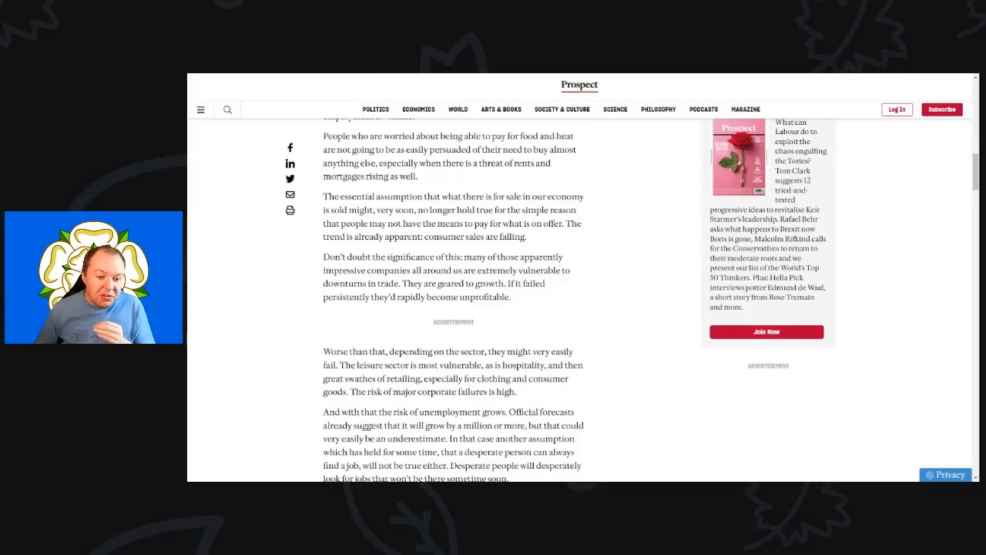
scroll(down, 3)
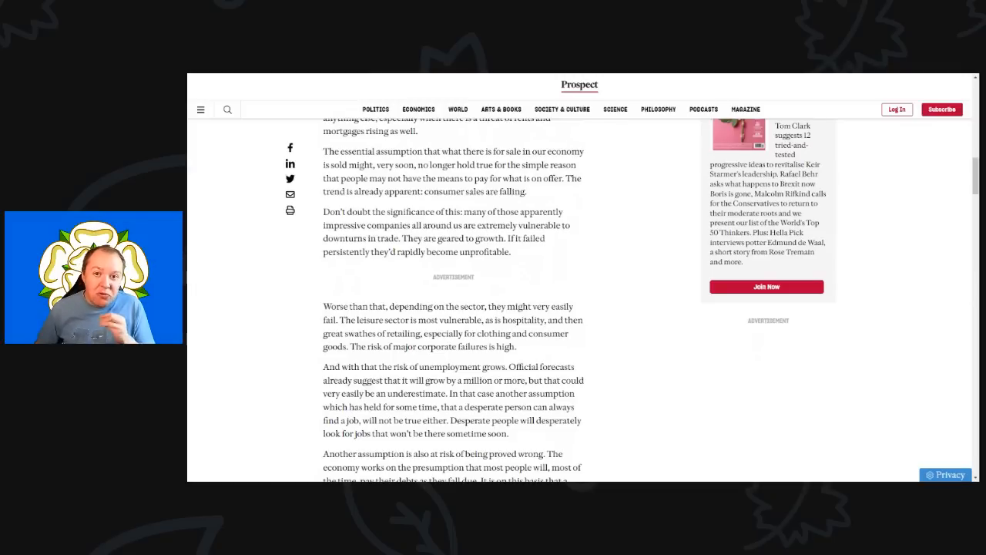
scroll(down, 3)
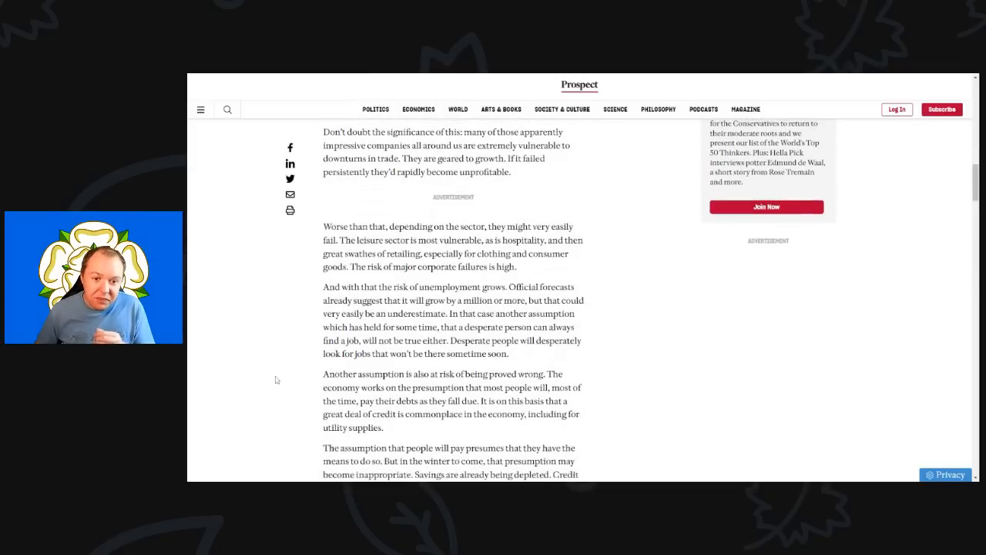
scroll(down, 3)
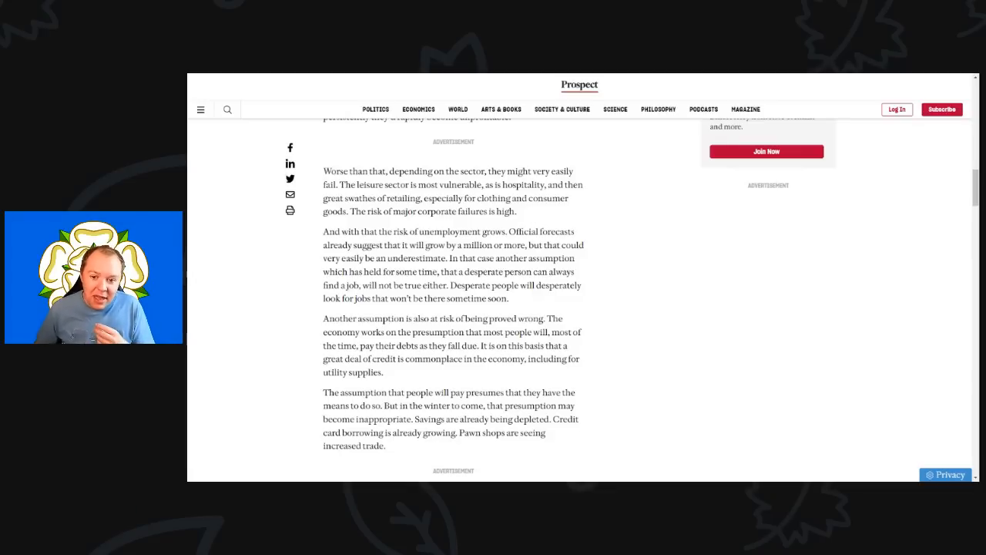
scroll(down, 3)
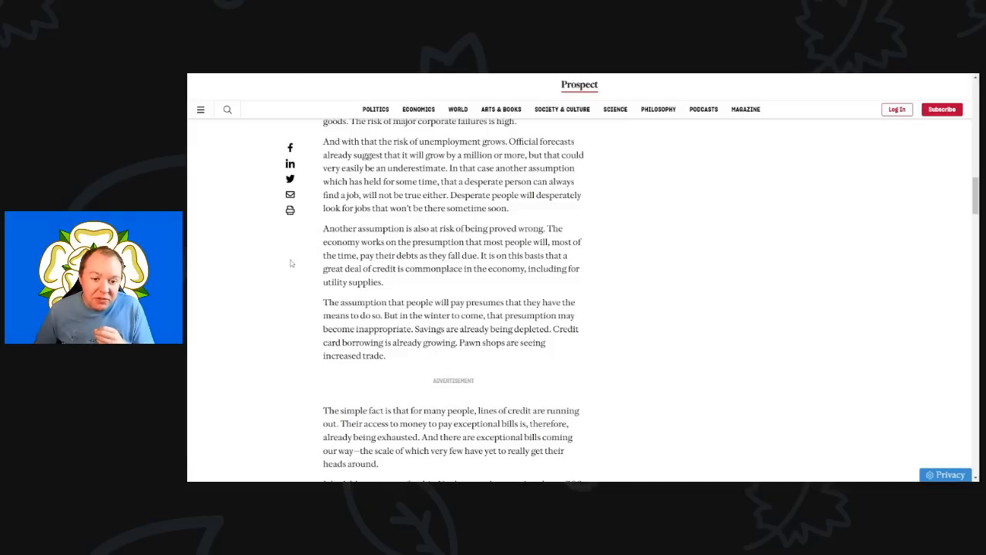
scroll(down, 3)
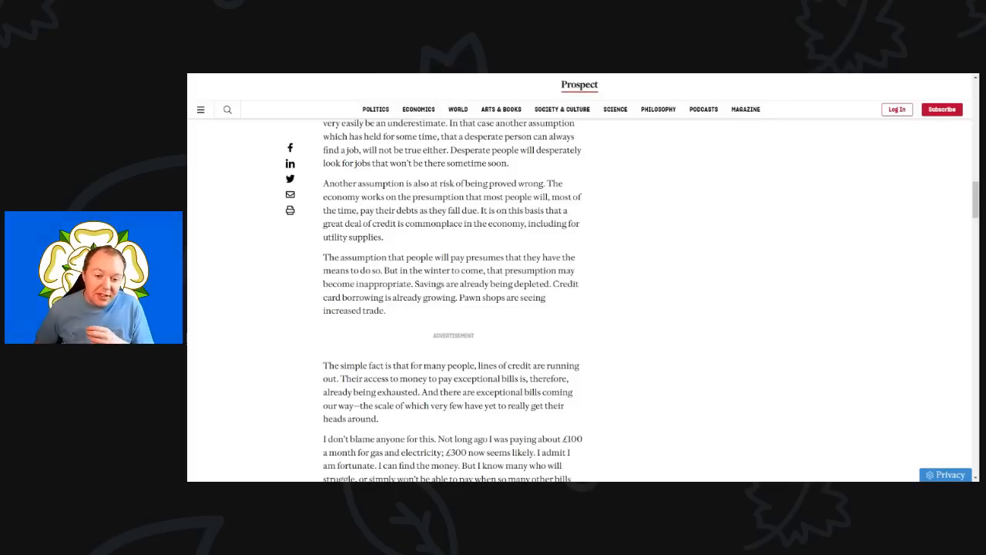
scroll(down, 3)
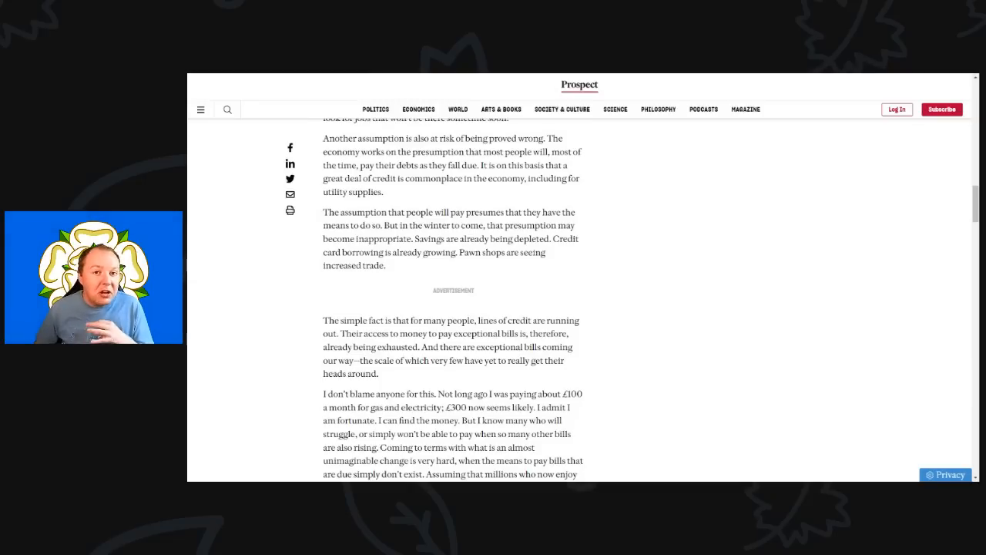
scroll(down, 3)
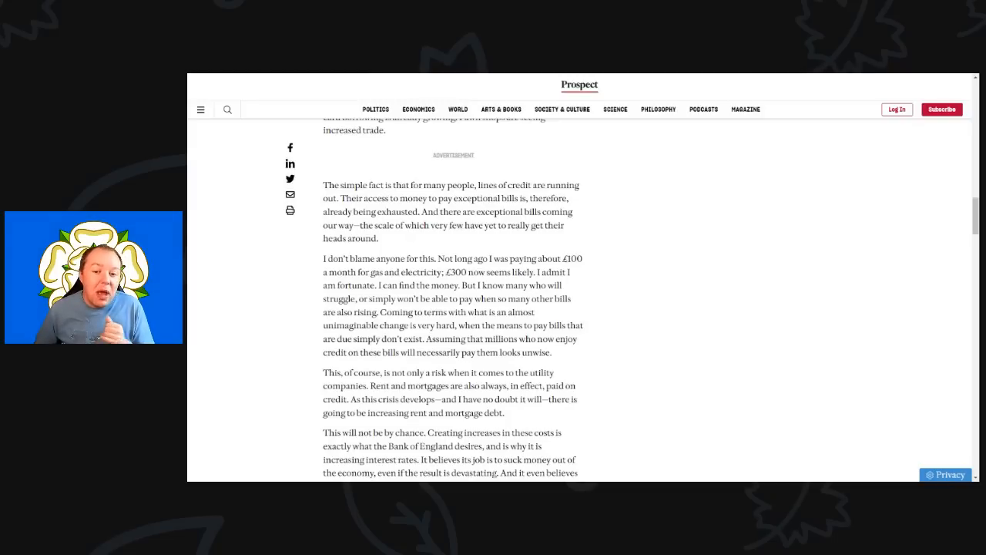
scroll(down, 3)
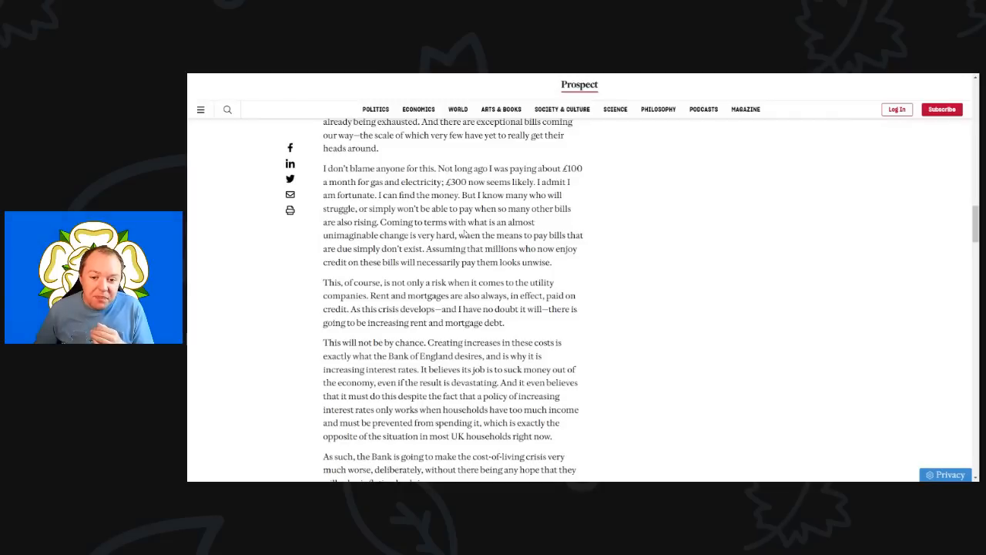
mouse_move(314, 259)
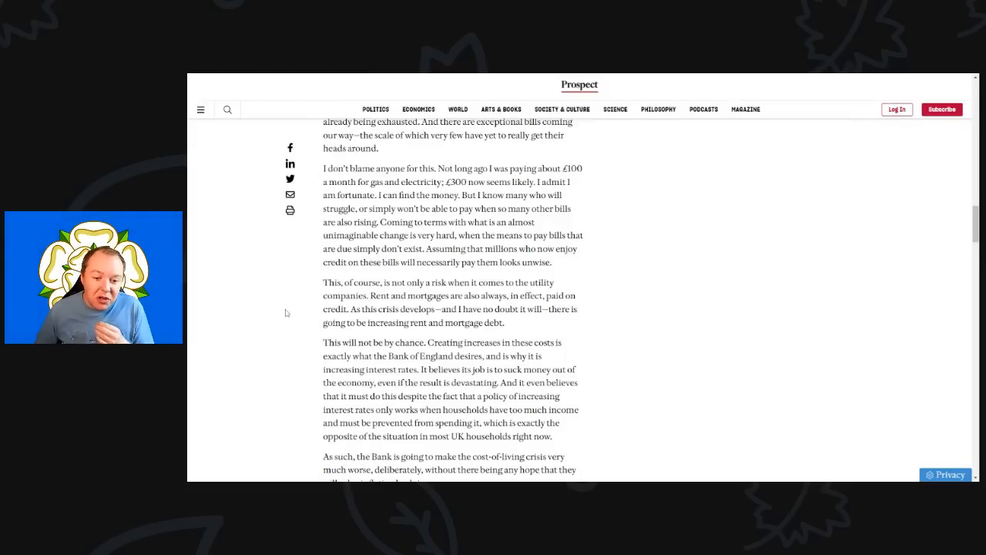
scroll(down, 3)
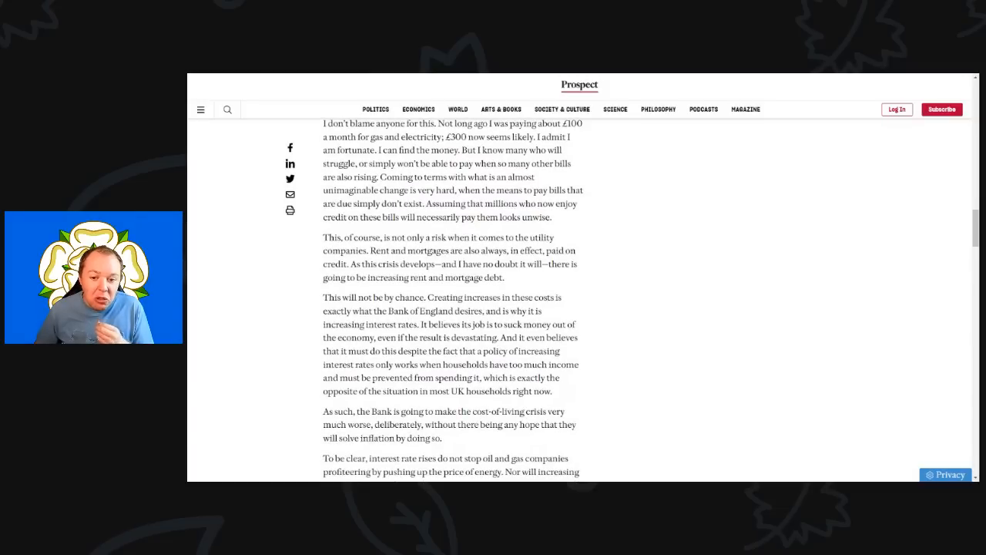
scroll(down, 3)
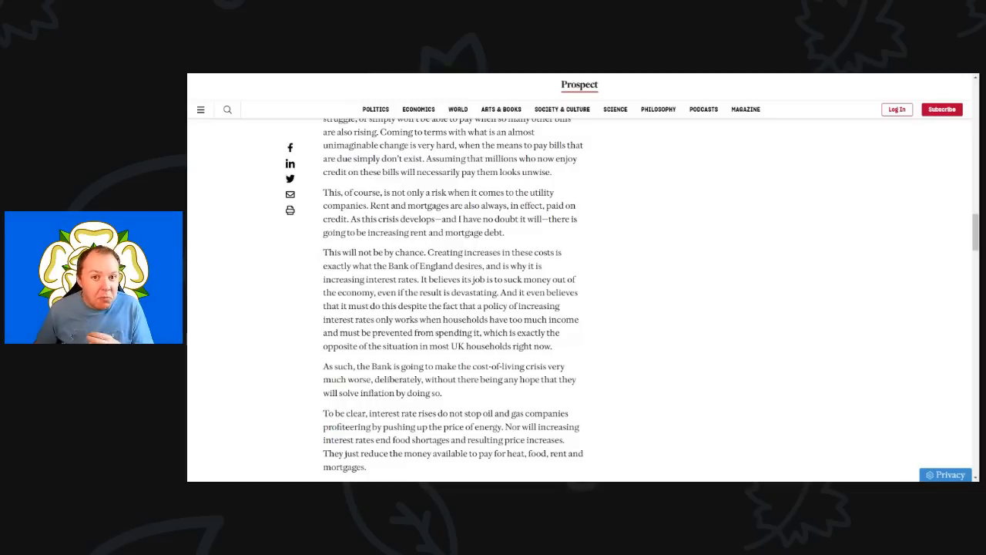
mouse_move(262, 313)
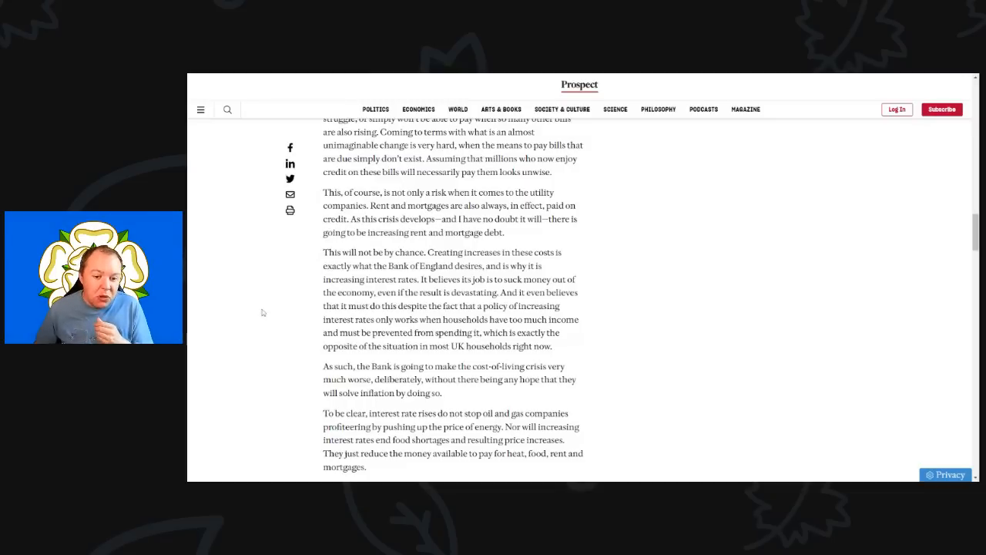
scroll(down, 3)
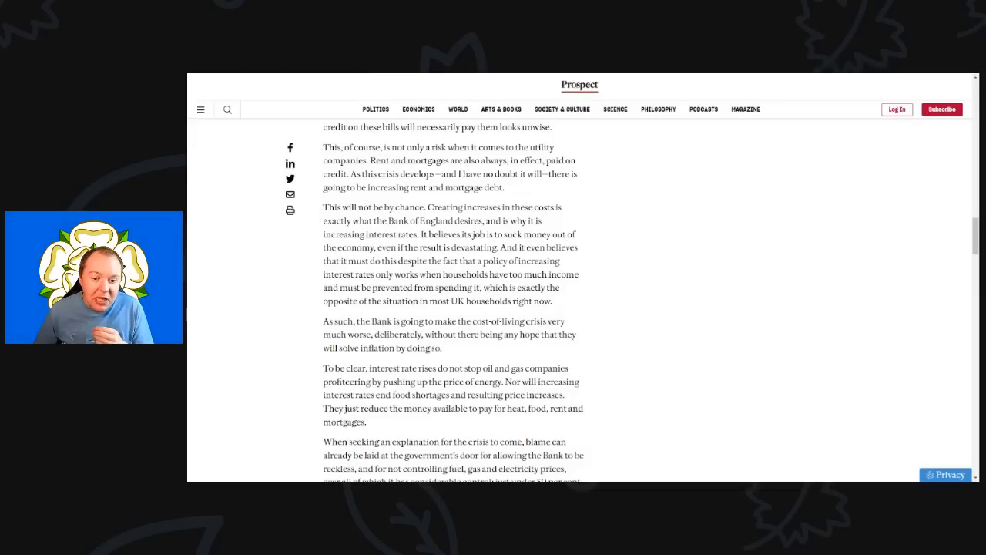
scroll(down, 3)
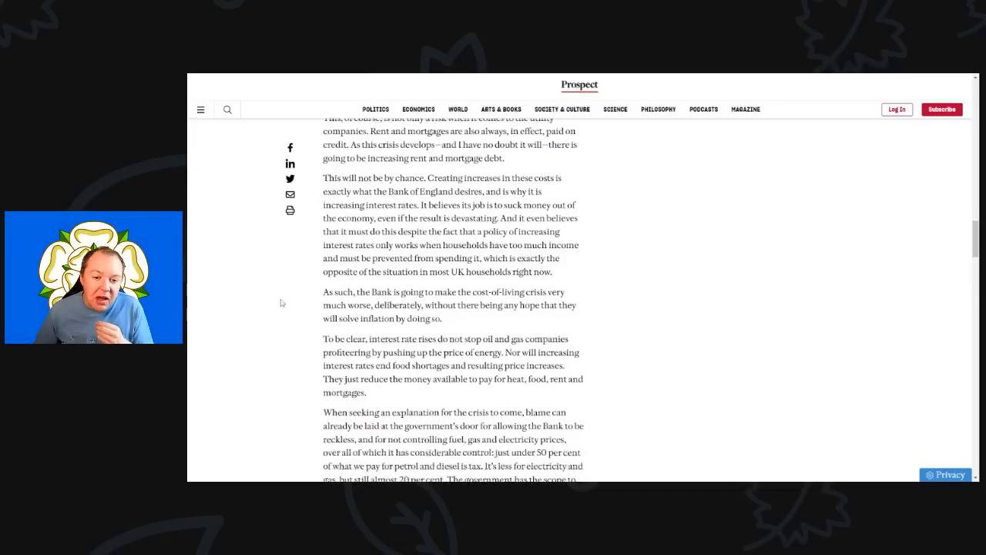
scroll(down, 3)
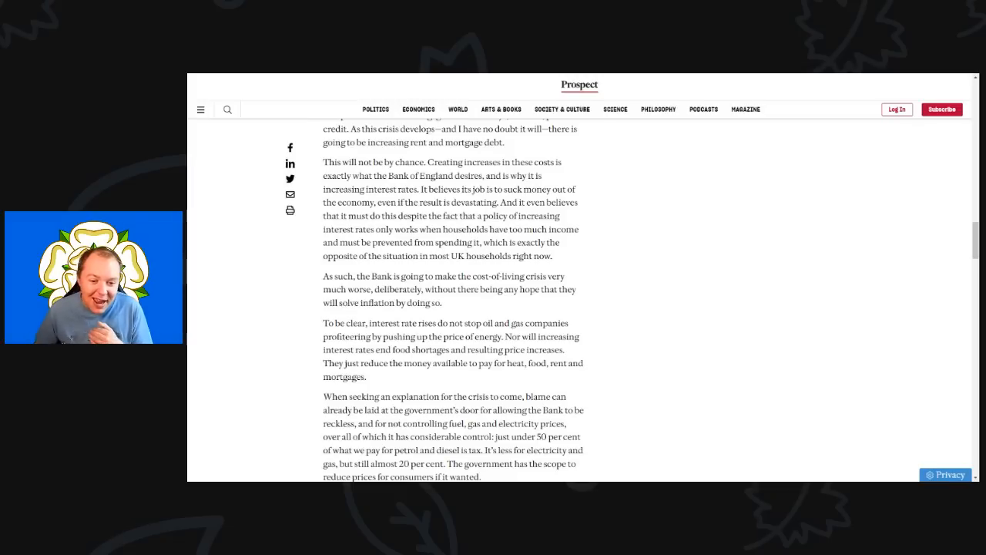
scroll(down, 3)
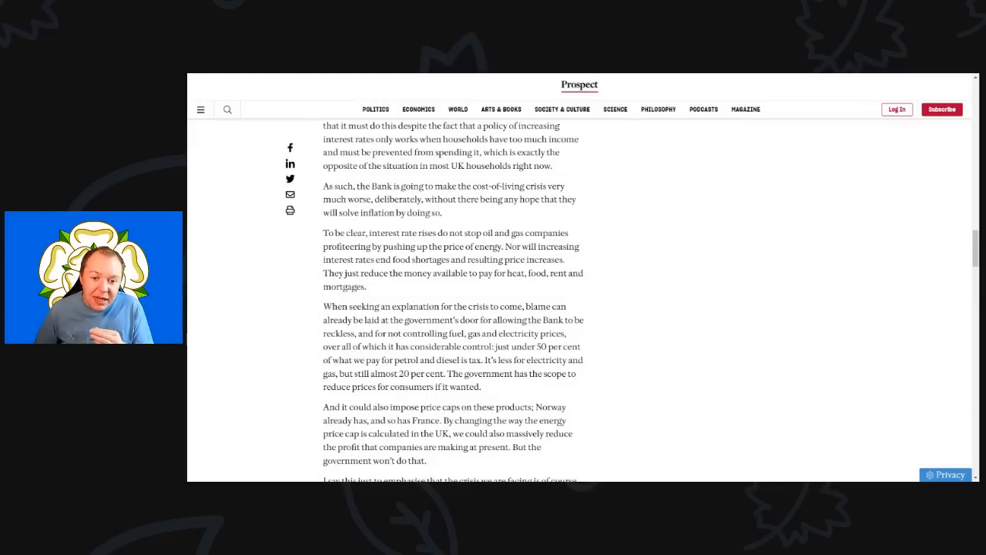
scroll(down, 3)
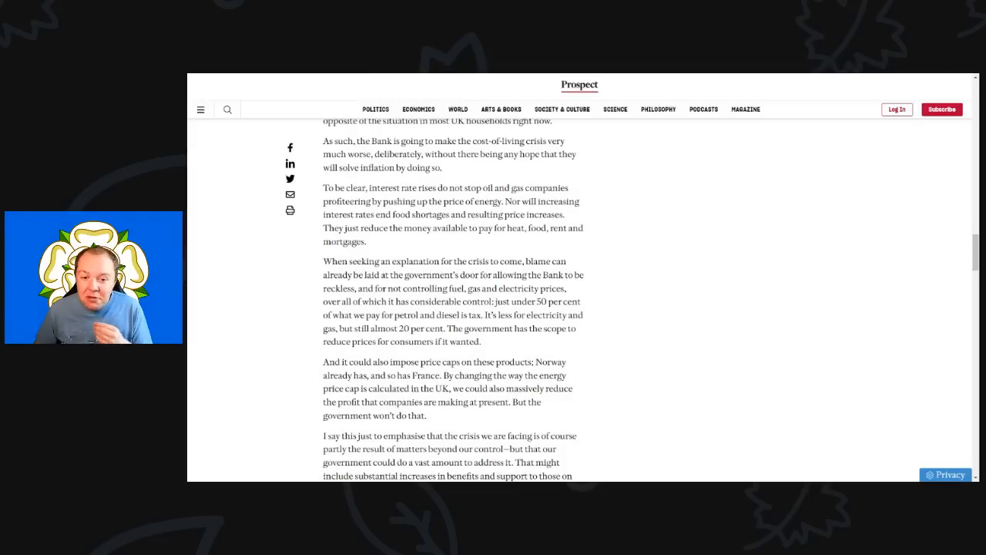
scroll(down, 3)
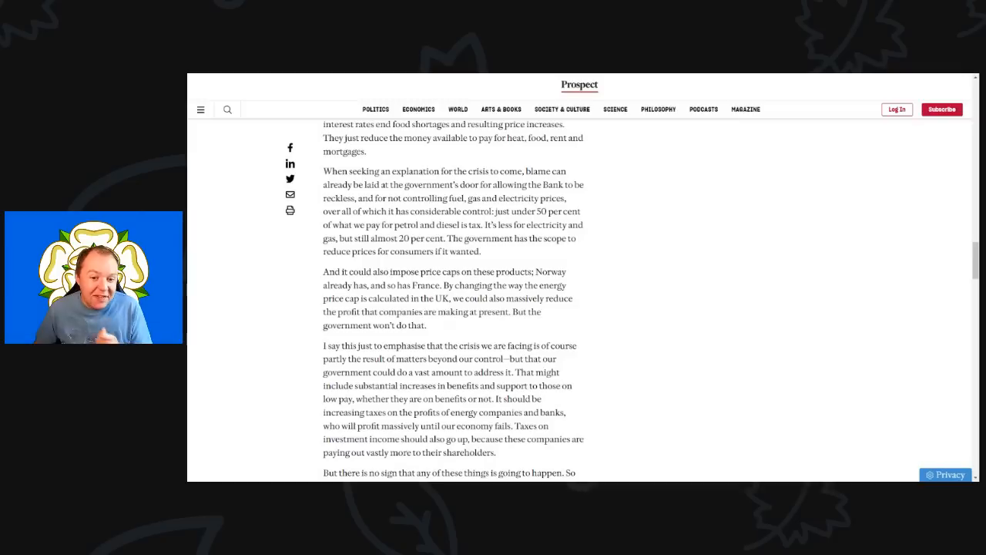
scroll(down, 3)
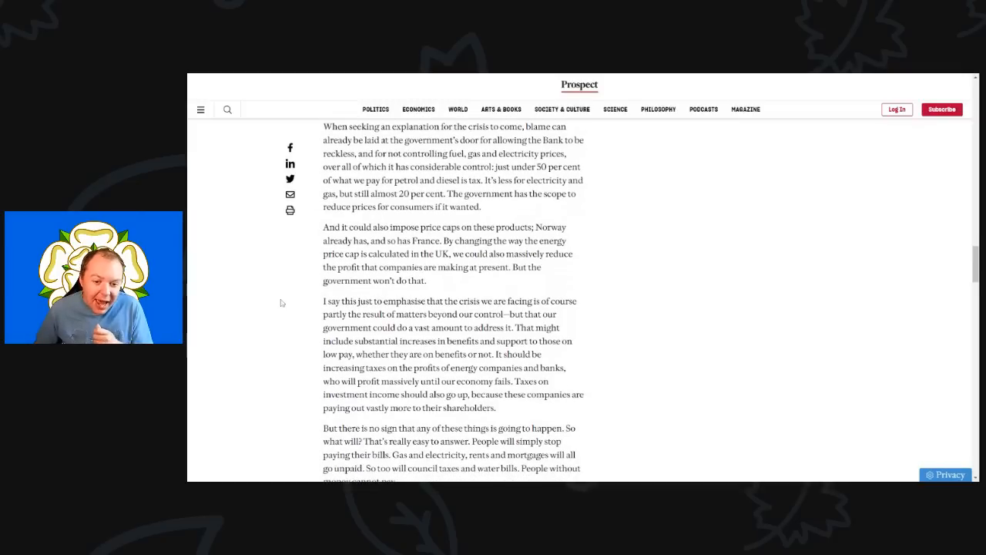
scroll(down, 3)
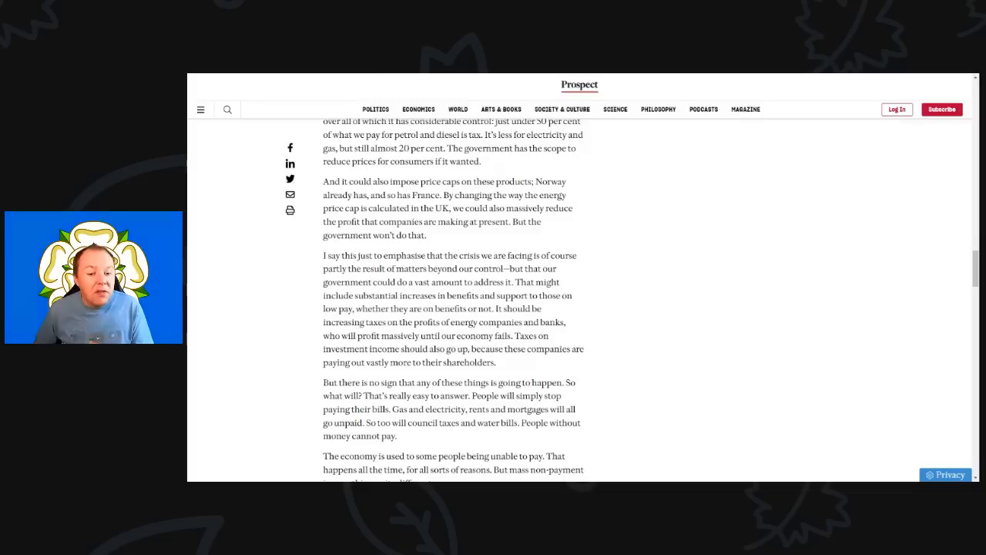
scroll(down, 3)
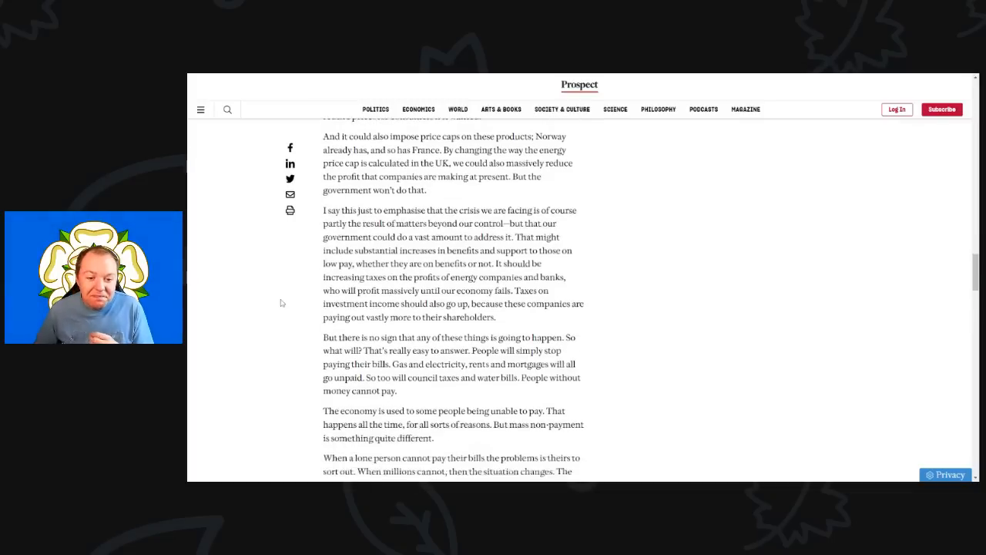
scroll(down, 3)
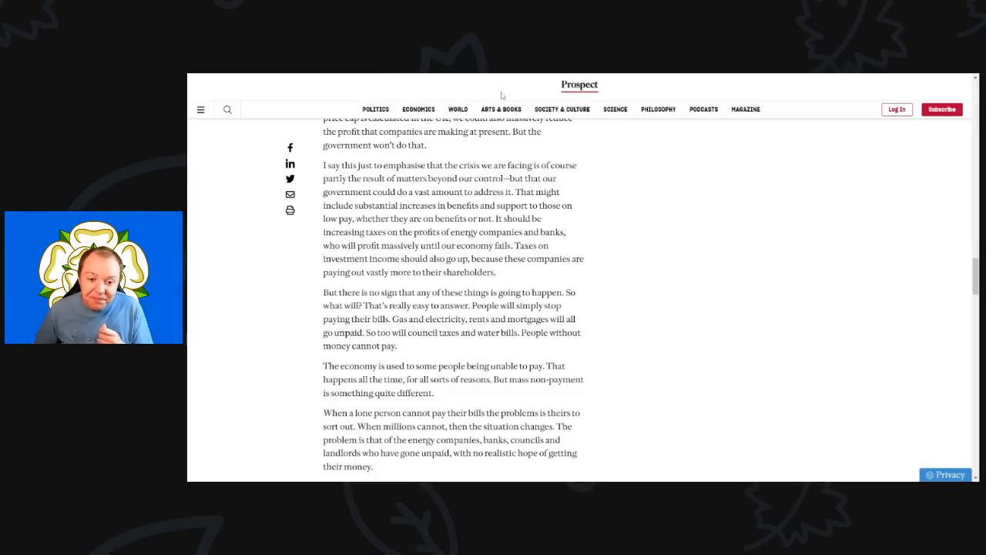
scroll(down, 3)
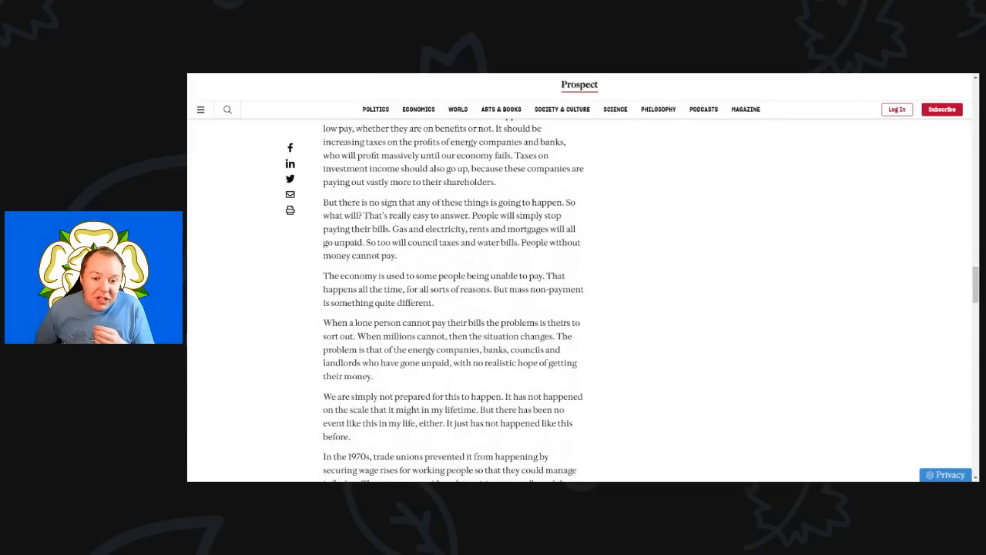
mouse_move(291, 268)
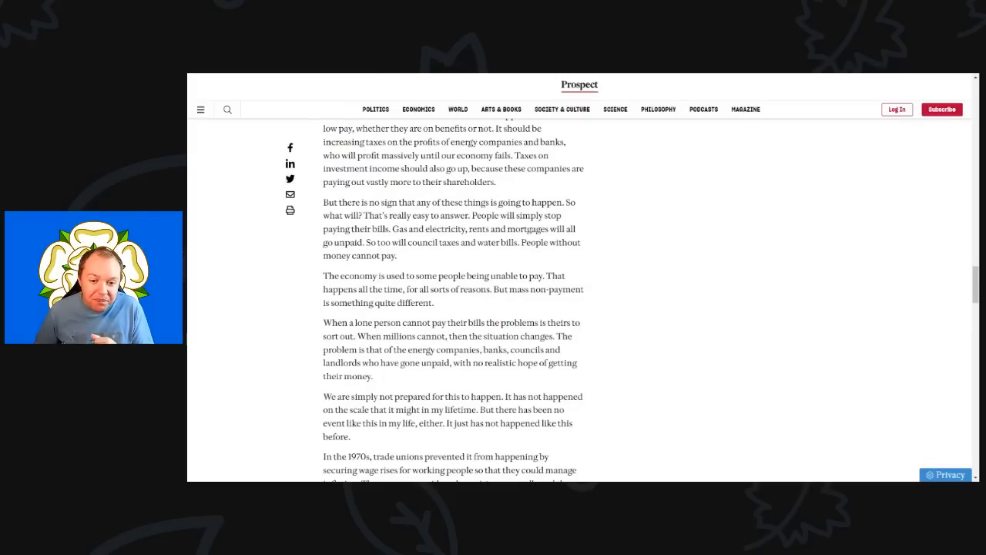
scroll(down, 3)
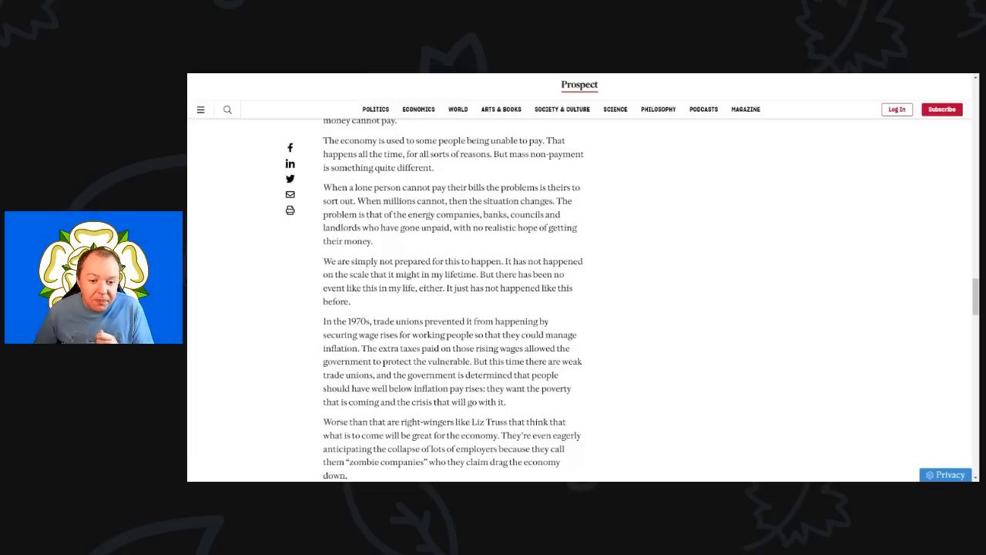
scroll(down, 3)
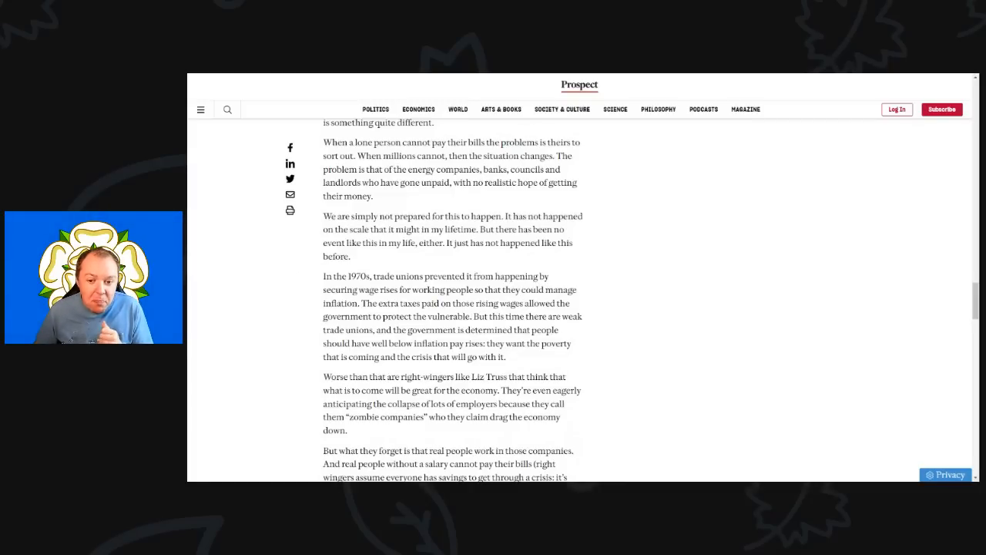
scroll(down, 3)
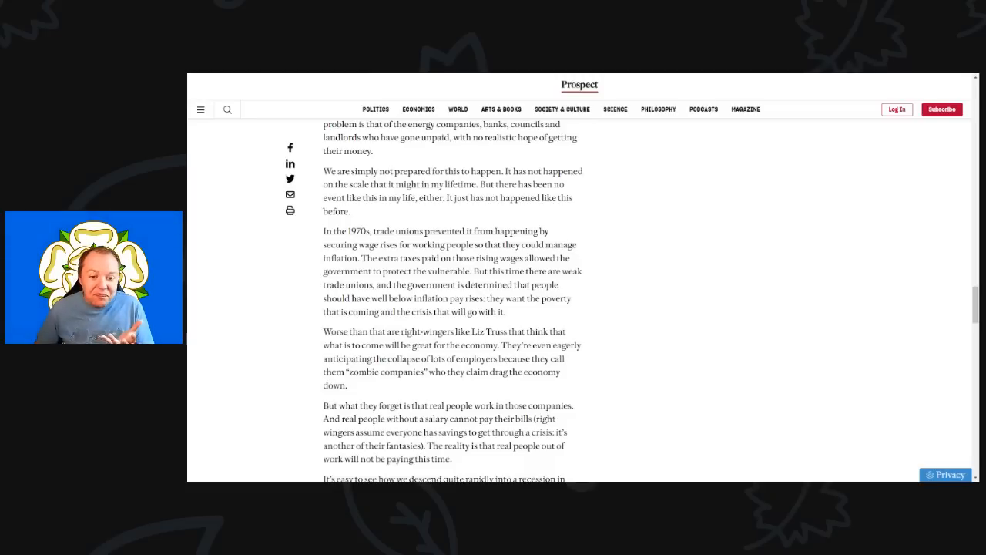
scroll(up, 3)
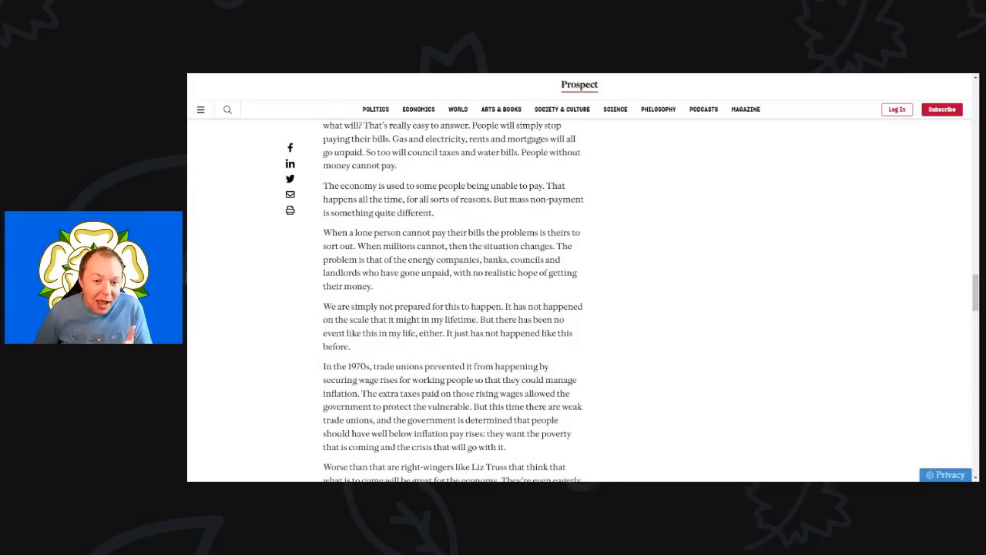
scroll(down, 3)
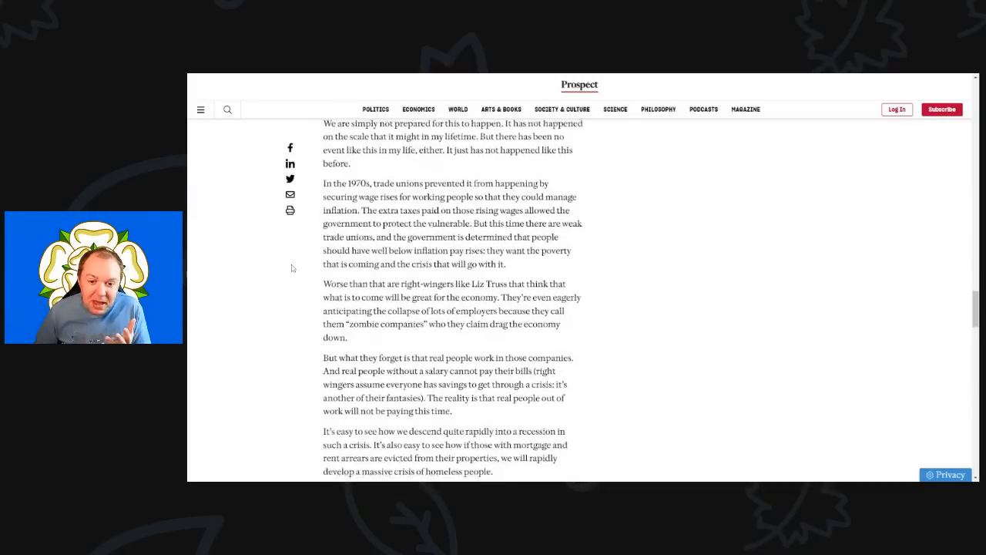
scroll(down, 3)
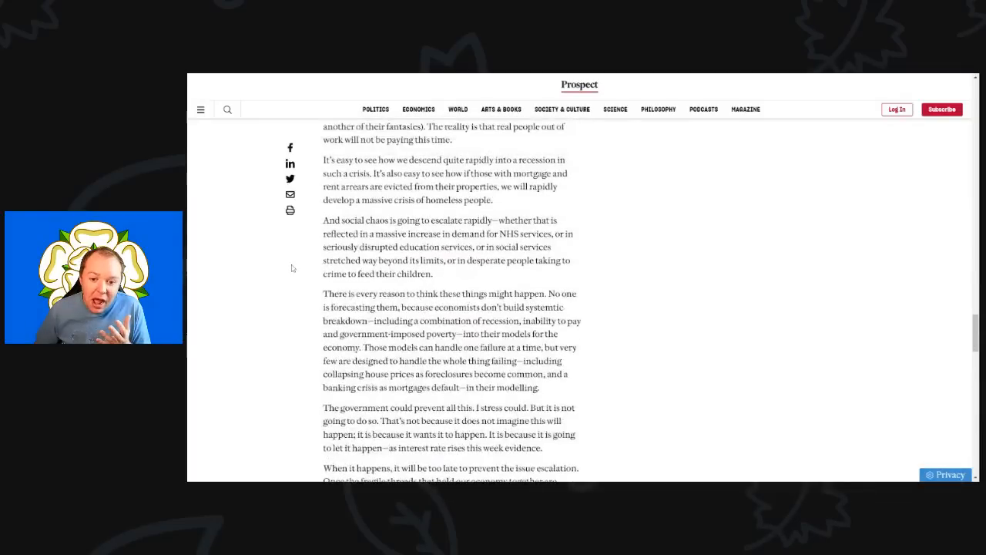
scroll(up, 3)
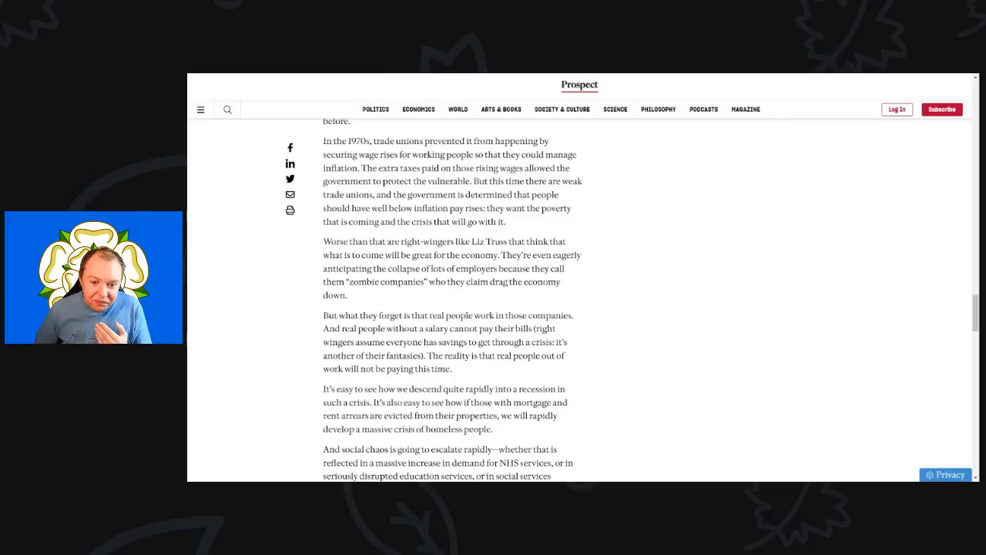
mouse_move(311, 259)
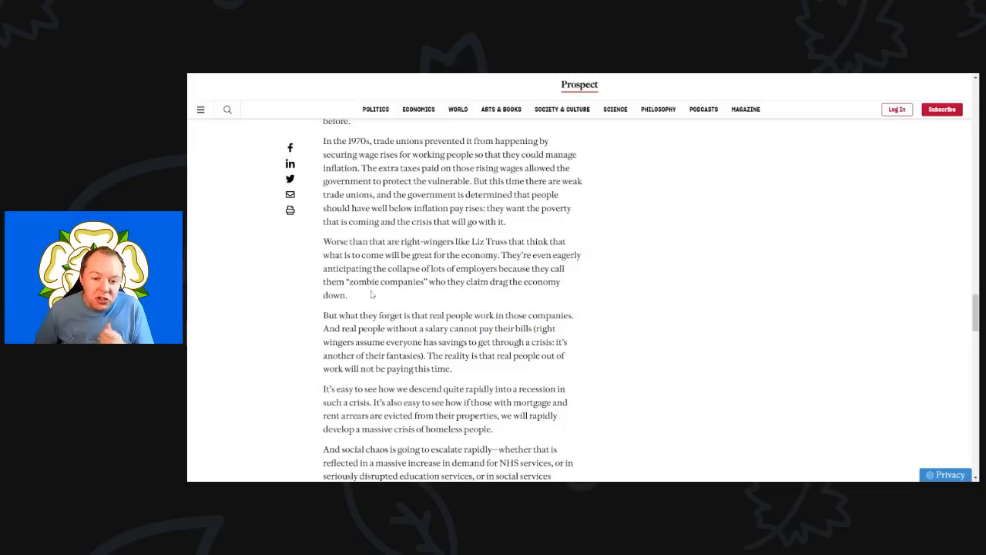
mouse_move(453, 293)
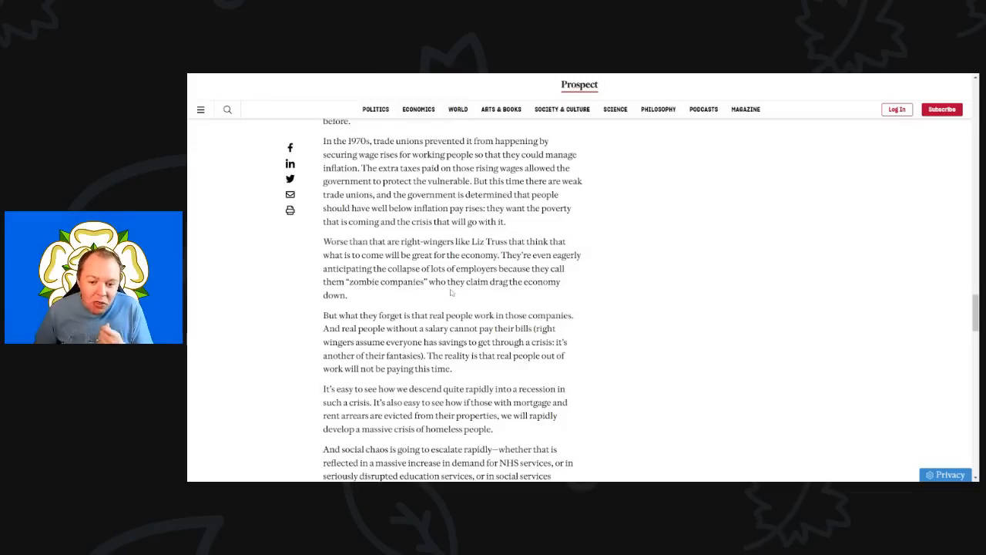
scroll(down, 3)
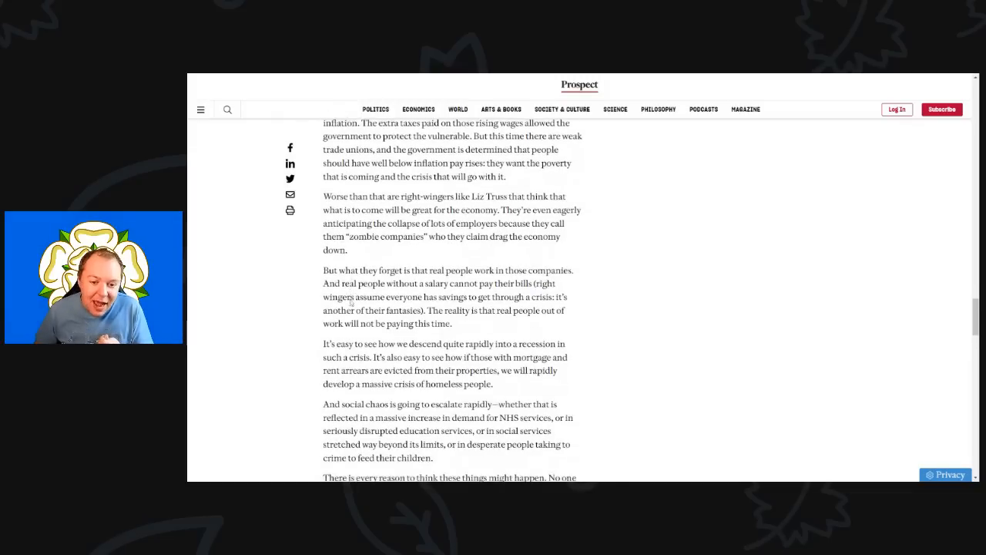
scroll(down, 3)
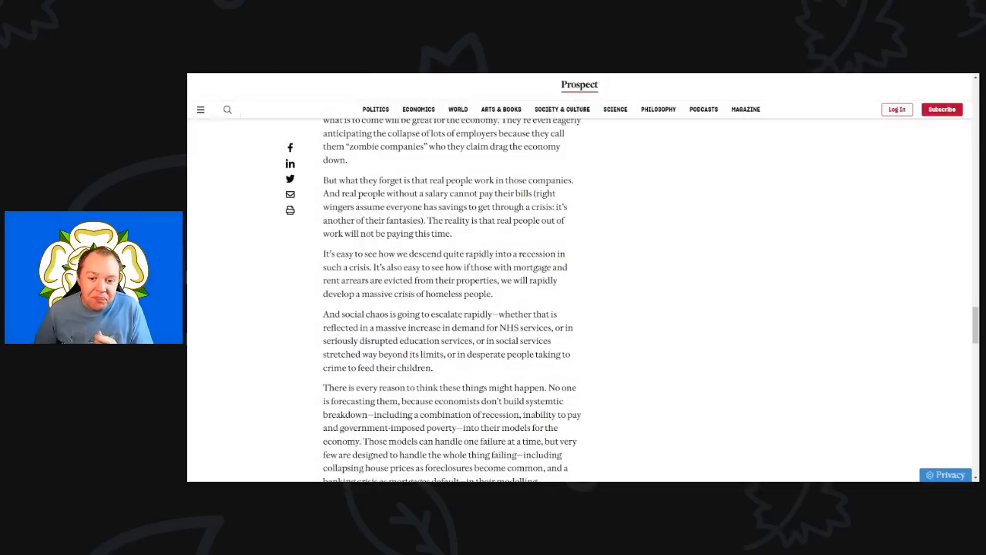
mouse_move(321, 245)
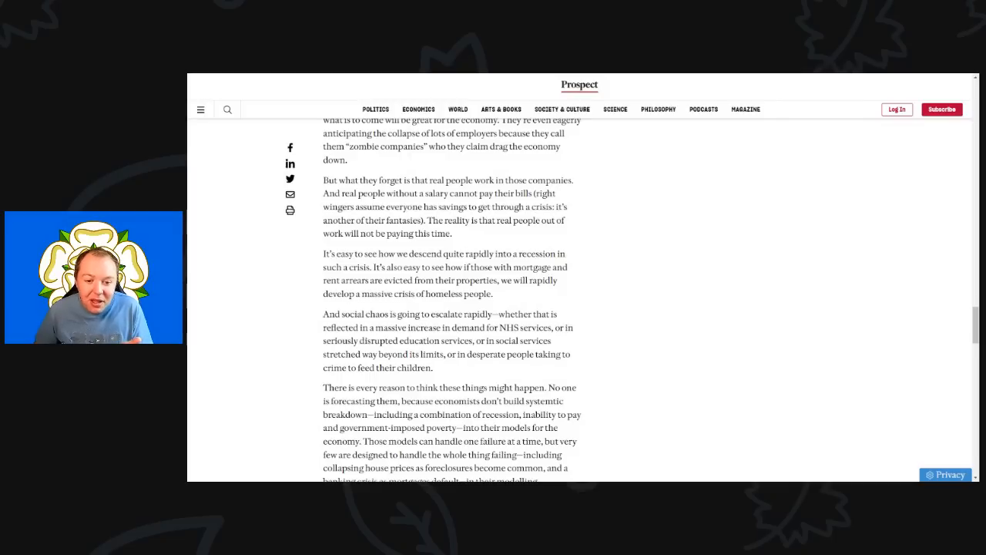
scroll(down, 3)
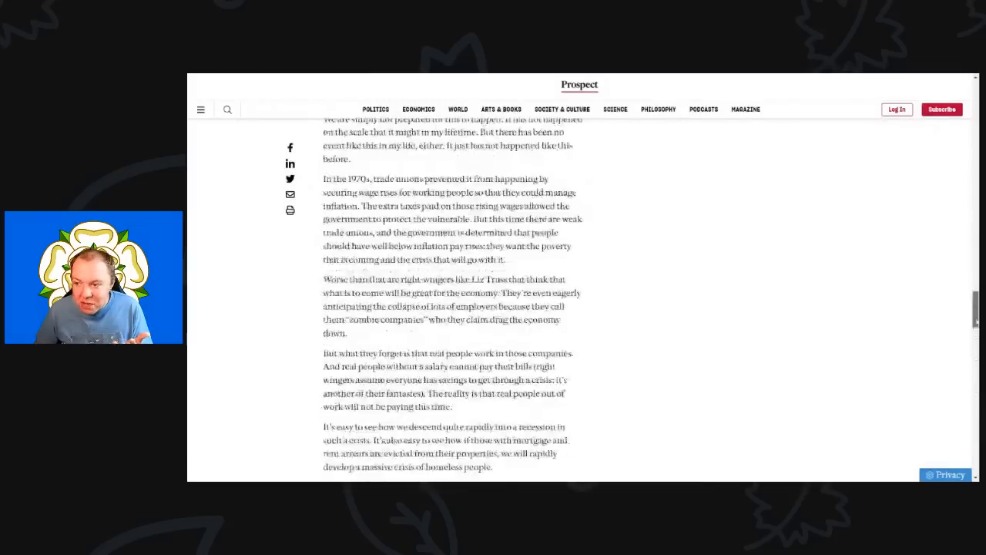
scroll(up, 3)
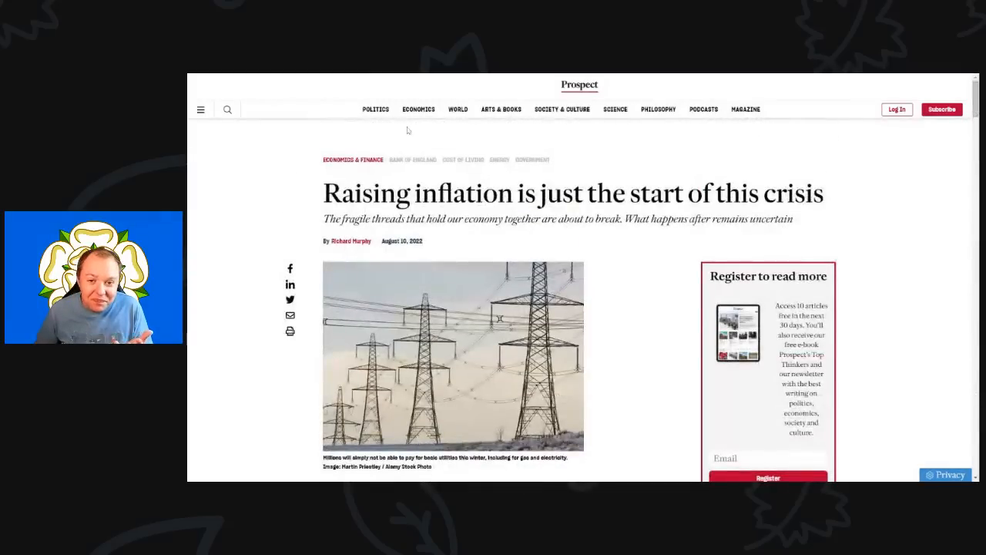